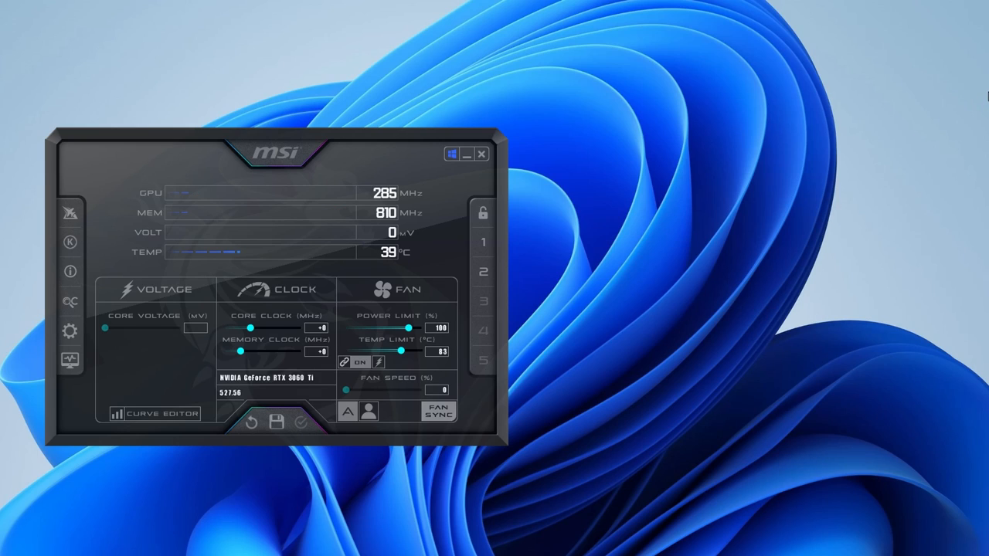
# Step: Raise the 900 mV point and pull the points to its right down so the curve flattens
pyautogui.click(158, 414)
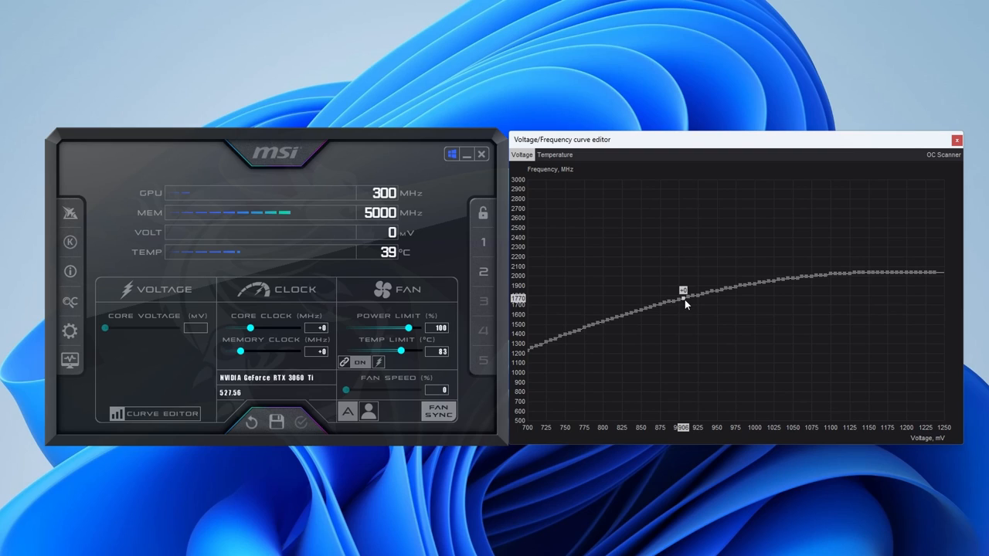
pyautogui.moveTo(683, 297); pyautogui.dragTo(682, 281)
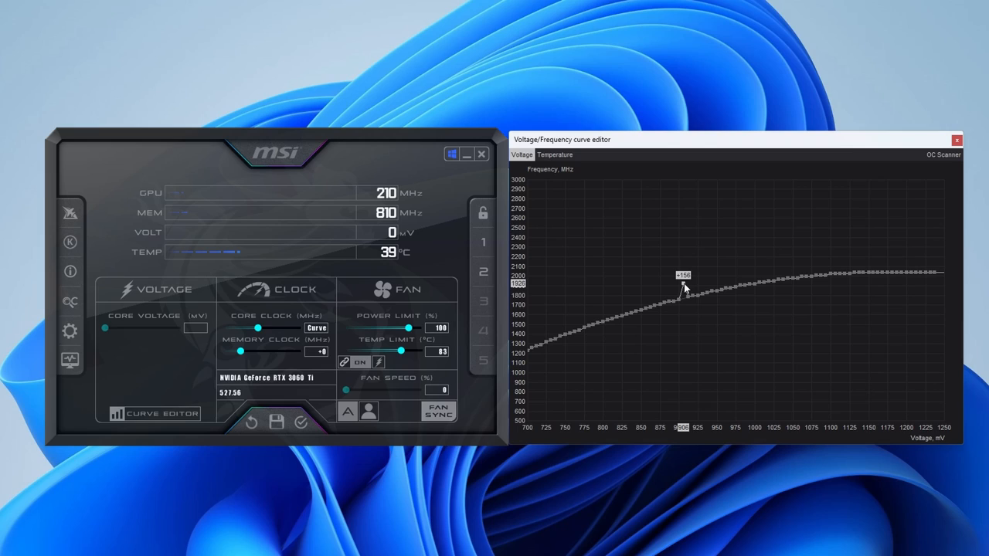
pyautogui.moveTo(683, 286); pyautogui.dragTo(686, 297)
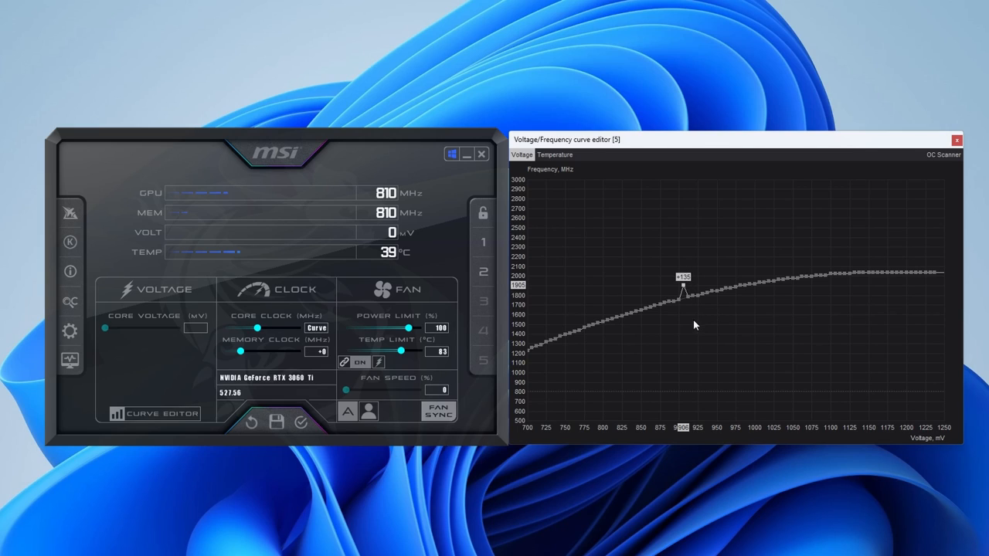
pyautogui.moveTo(681, 329)
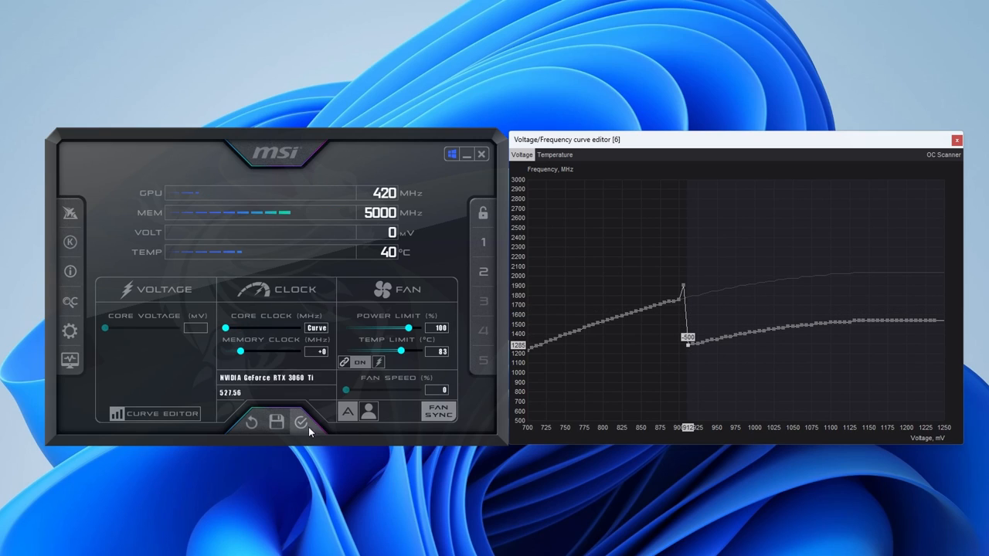
# Step: Apply the +135 MHz raised curve and drop every point past 900 mV into a flat line
pyautogui.click(299, 423)
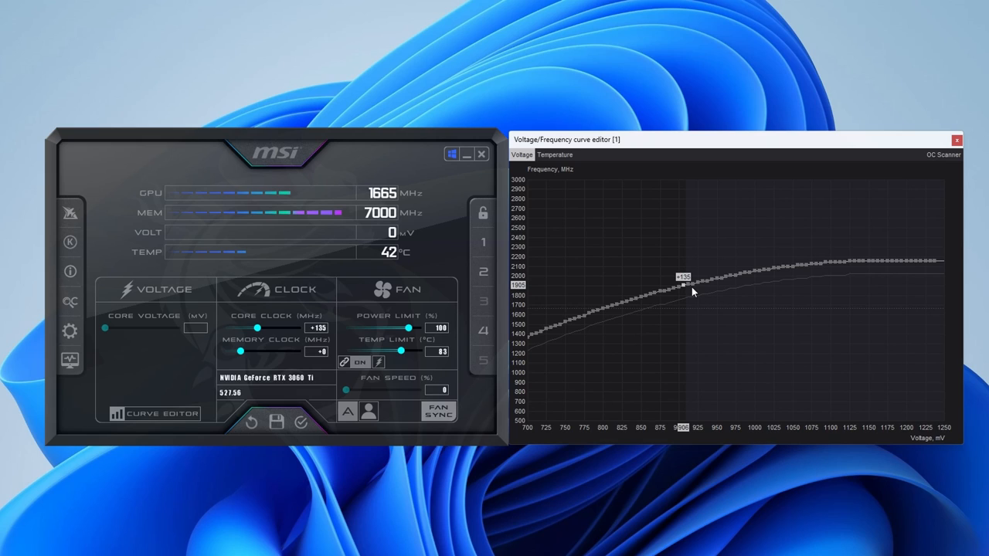
pyautogui.moveTo(682, 284); pyautogui.dragTo(687, 369)
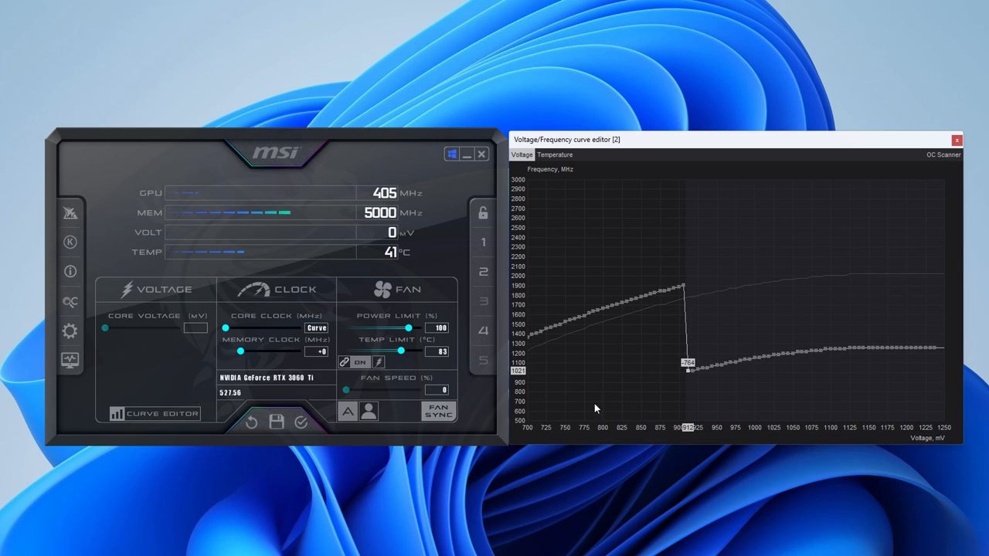
pyautogui.click(275, 422)
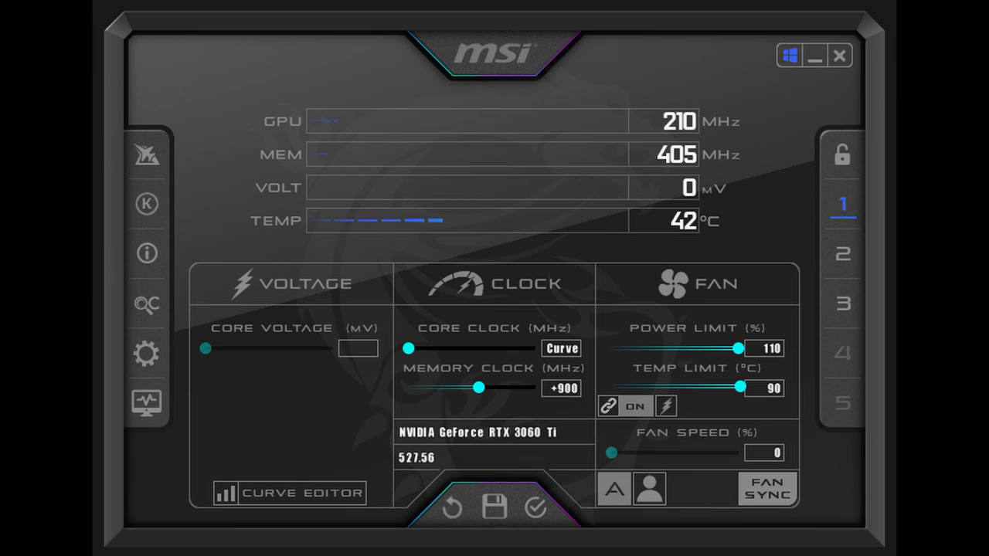
pyautogui.click(559, 387)
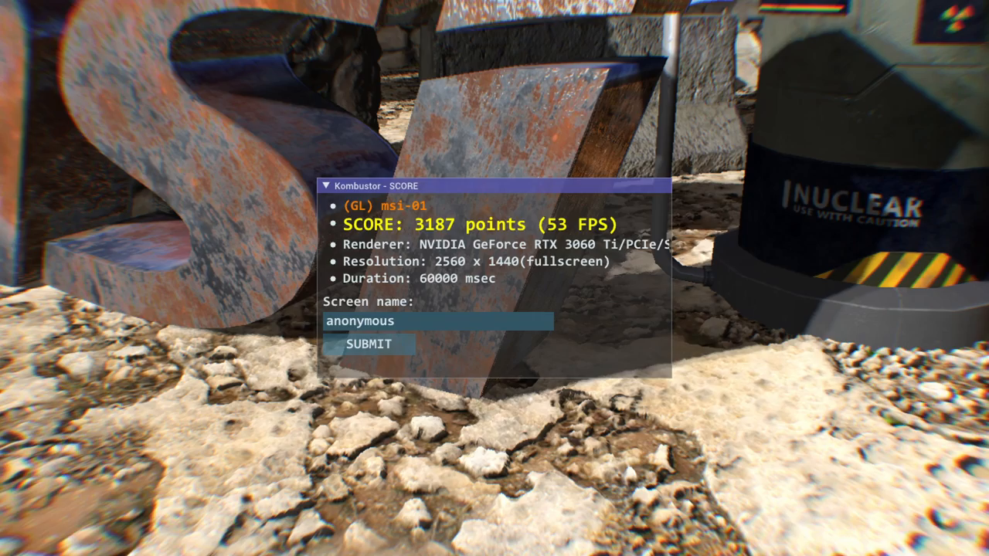
# Step: Dismiss the MSI-01 benchmark score window showing 3187 points at 53 FPS
pyautogui.click(368, 343)
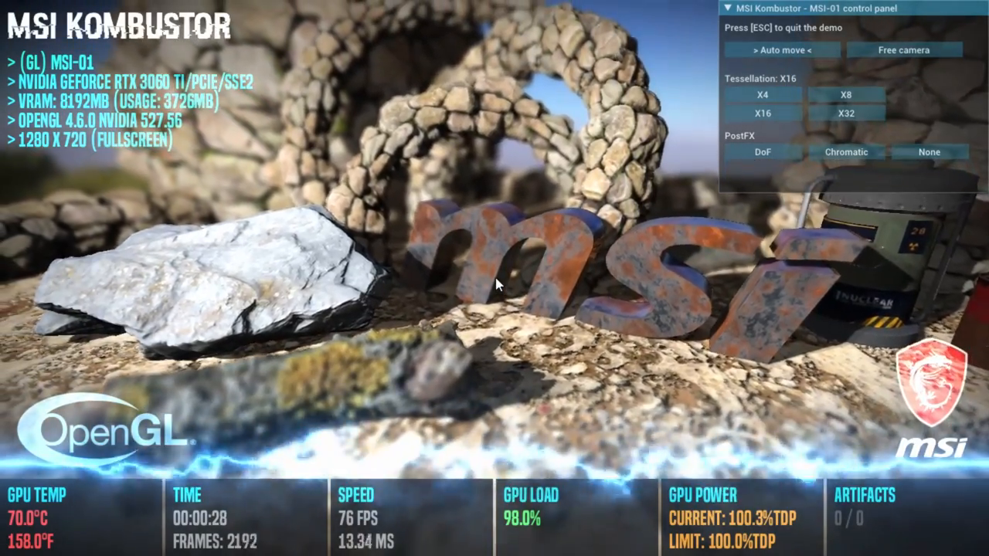